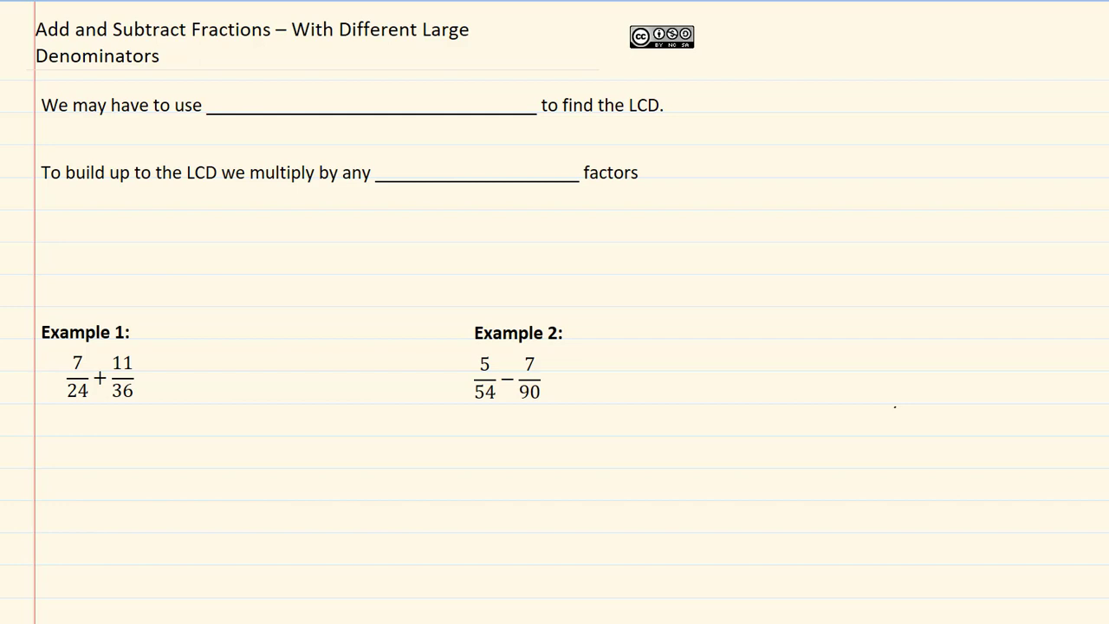
type("prime fa")
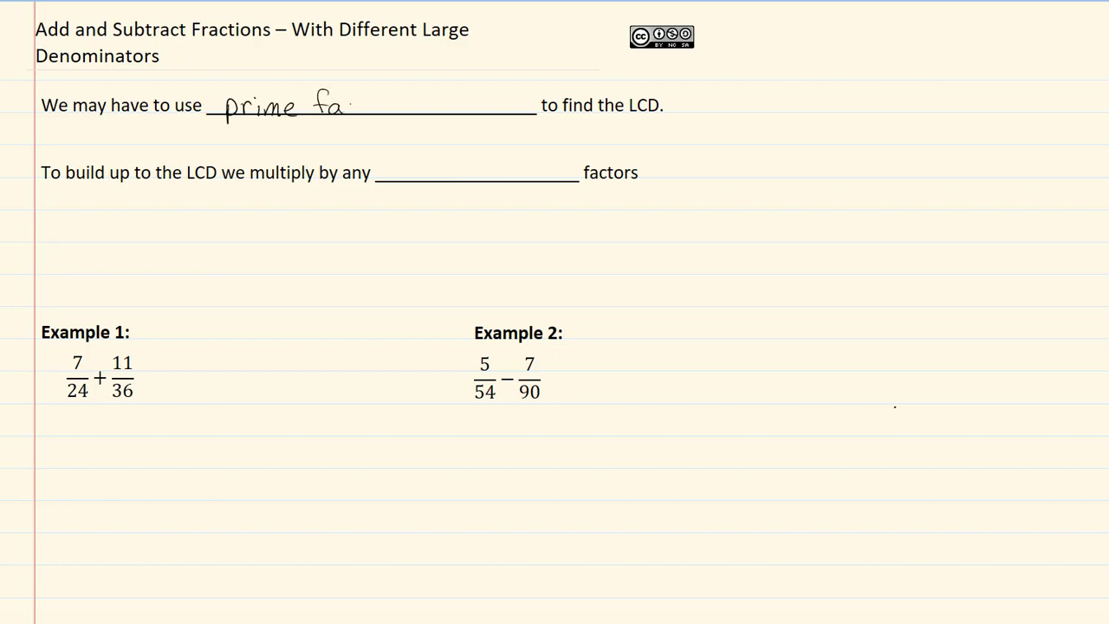
type("ctorizat")
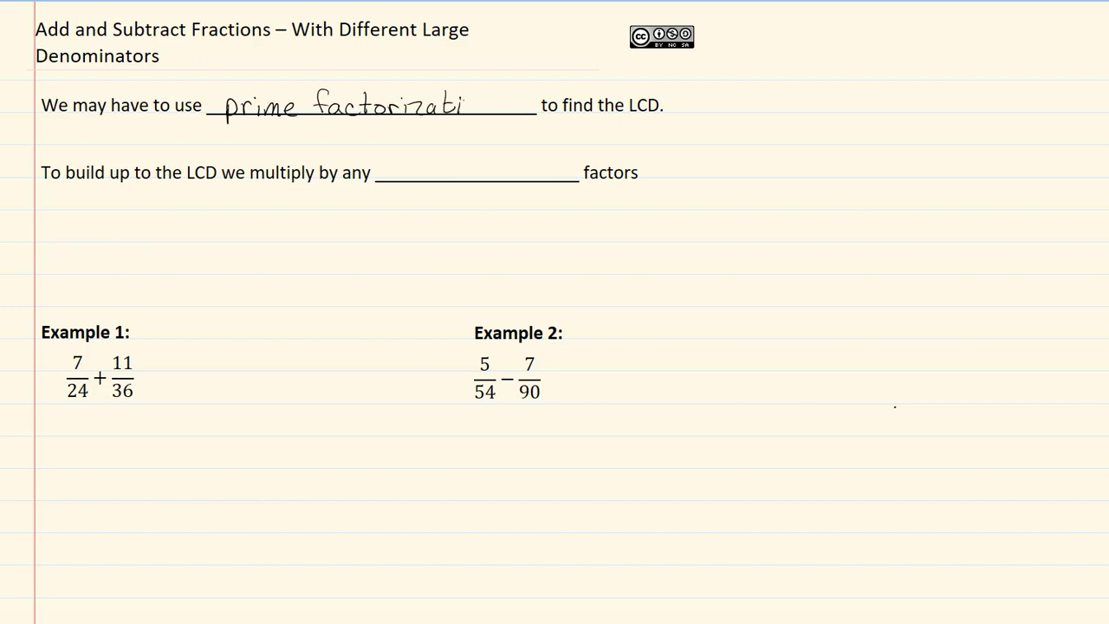
type("ion")
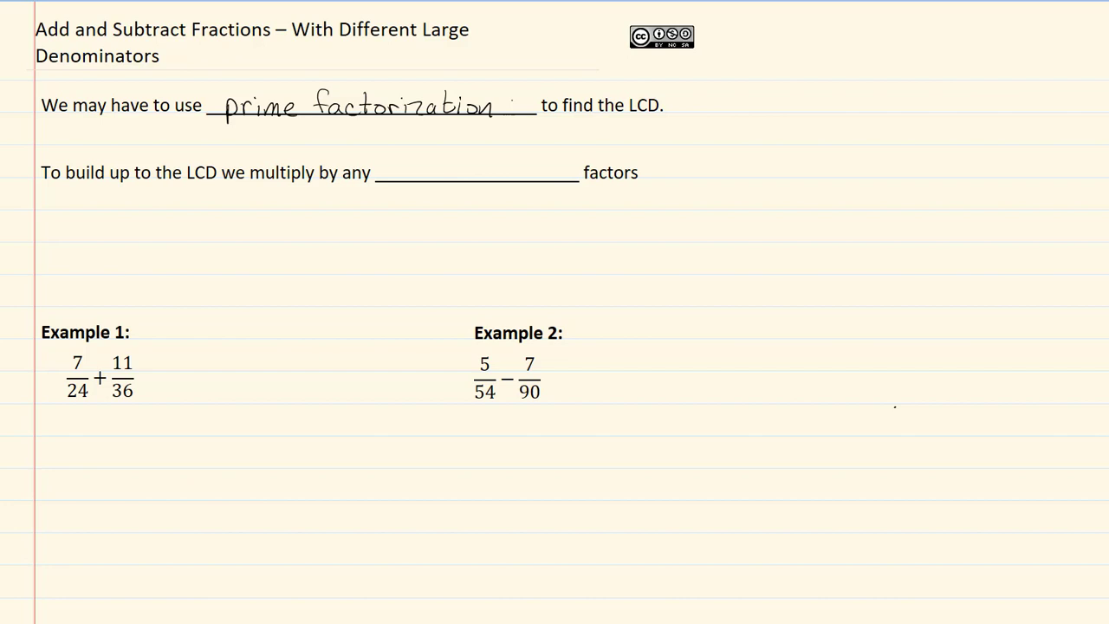
type("miss")
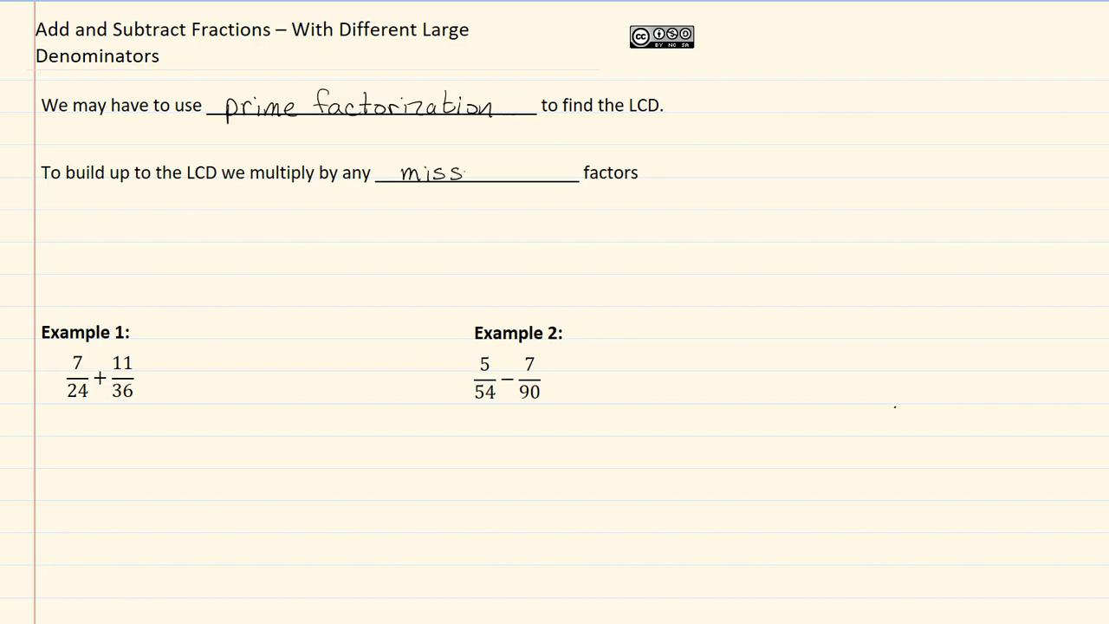
type("ing")
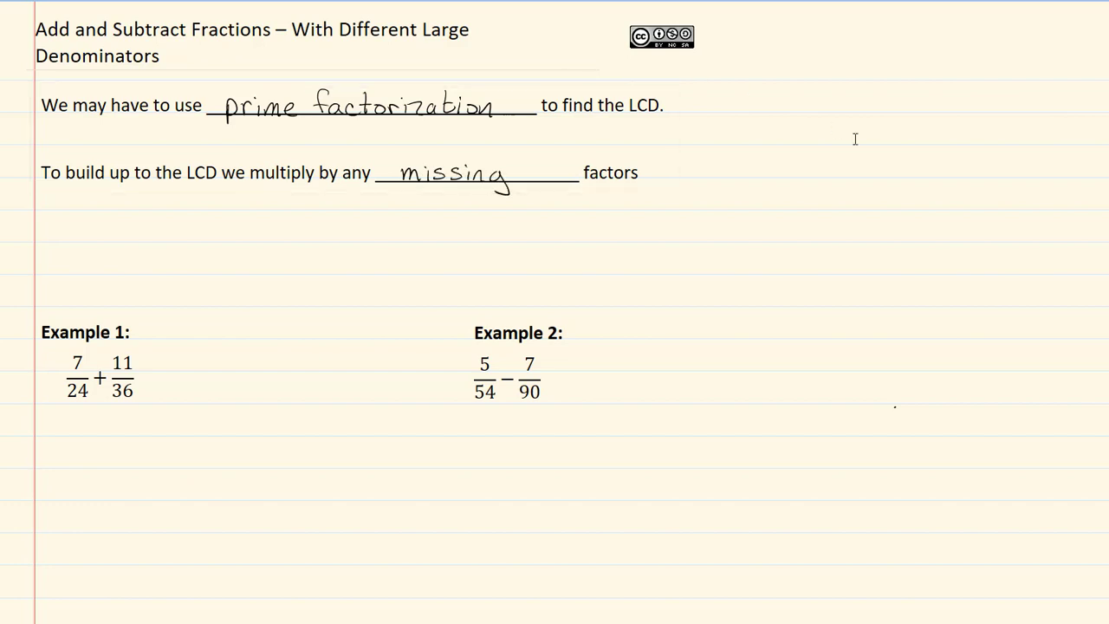
scroll("down", 3)
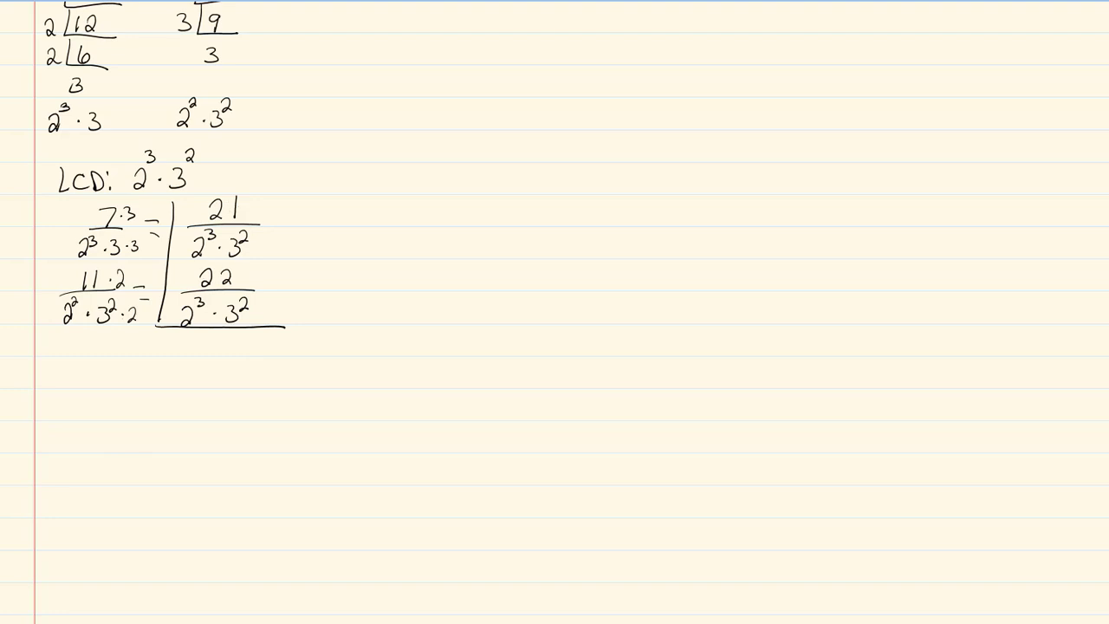
type("43")
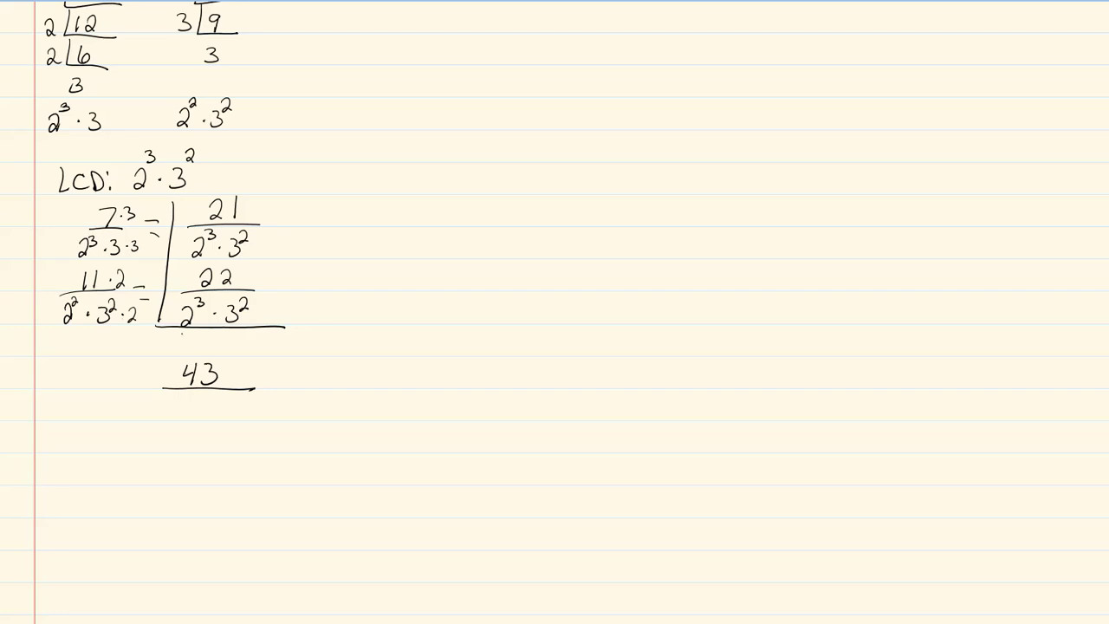